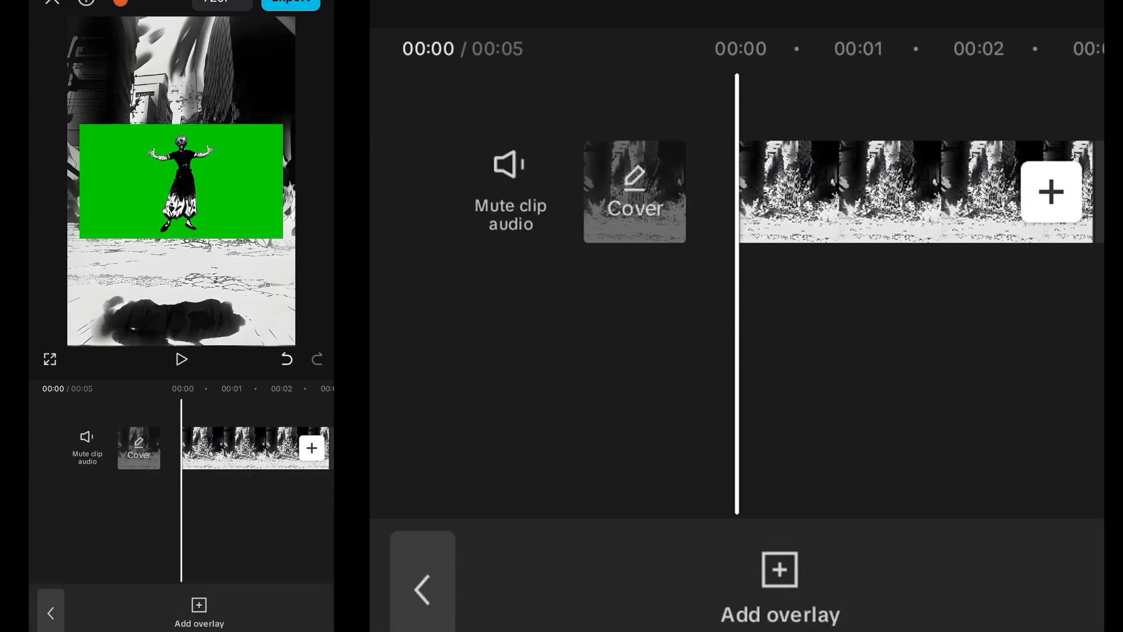
- Add the green-screen character clip as an overlay above the manga city background
{"action": "left_click", "coordinate": [1052, 192]}
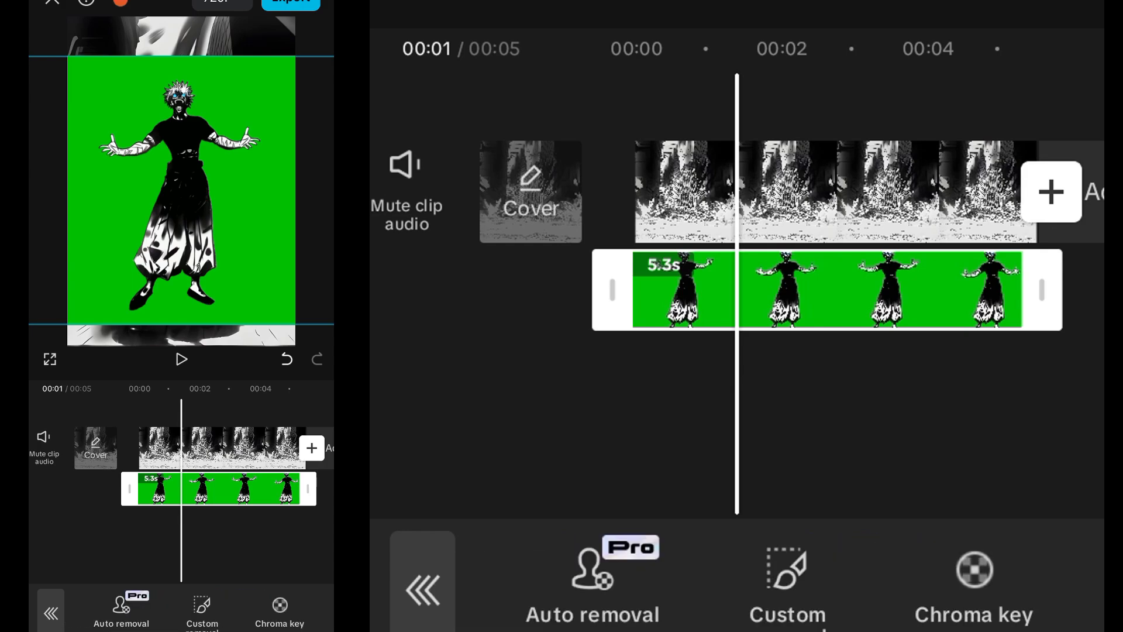
- Apply Chroma key on the green with Intensity about 51 and Shadow 53, then confirm
{"action": "left_click", "coordinate": [972, 573]}
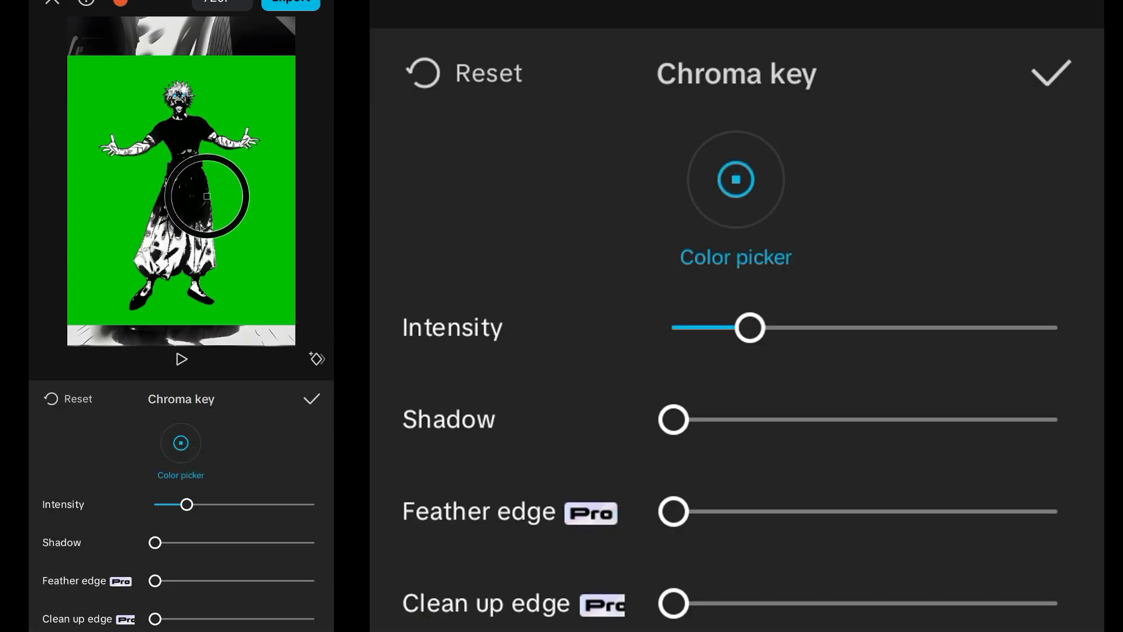
{"action": "left_click_drag", "start_coordinate": [749, 328], "coordinate": [833, 327]}
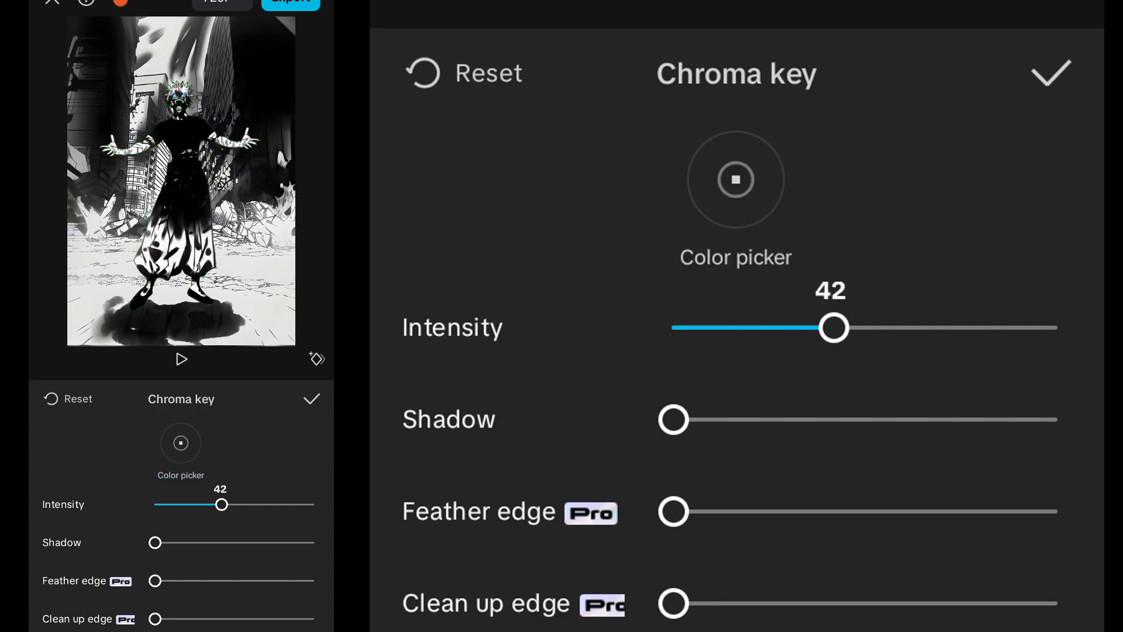
{"action": "left_click_drag", "start_coordinate": [833, 327], "coordinate": [866, 328]}
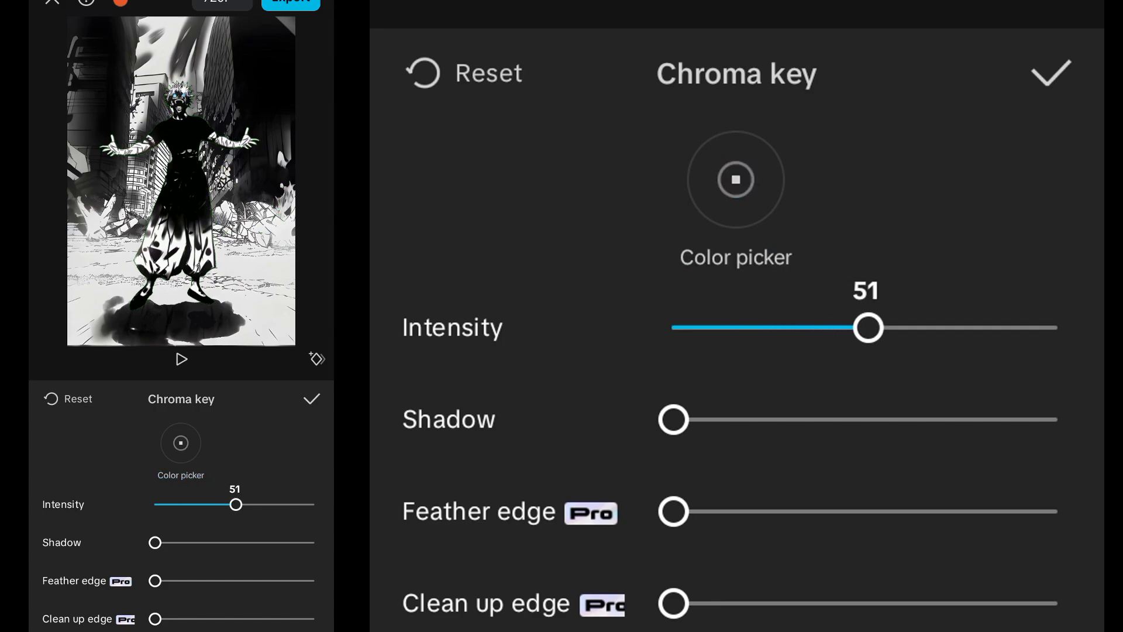
{"action": "left_click_drag", "start_coordinate": [671, 419], "coordinate": [875, 419]}
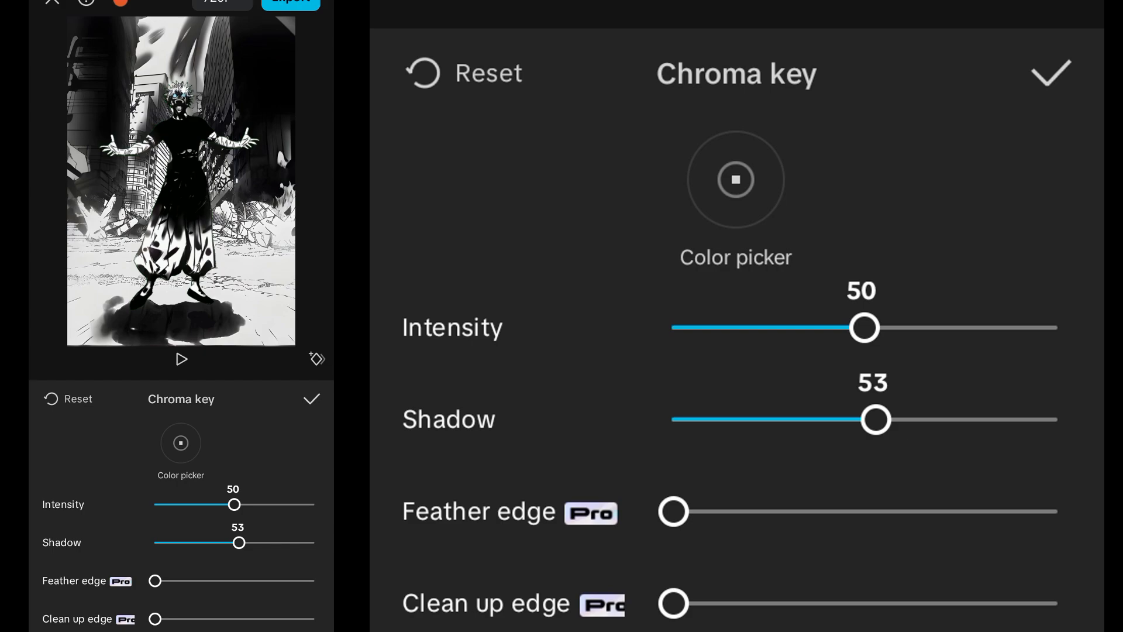
{"action": "left_click", "coordinate": [311, 398]}
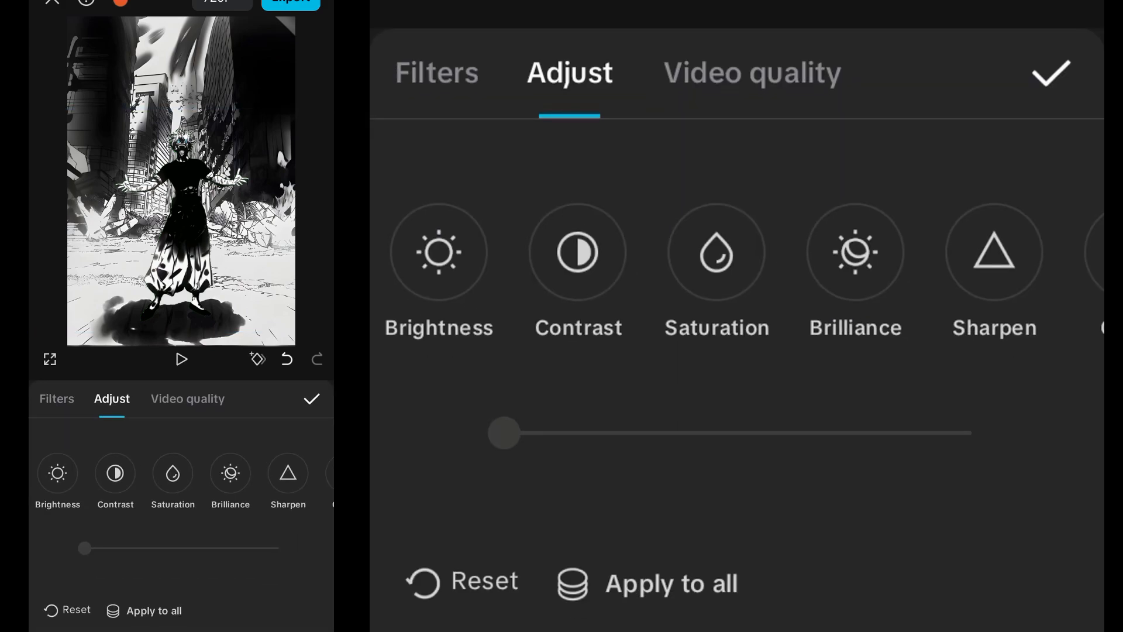
- In HSL, select green and pull its saturation fully down, then apply
{"action": "scroll", "scroll_direction": "left", "scroll_amount": 3}
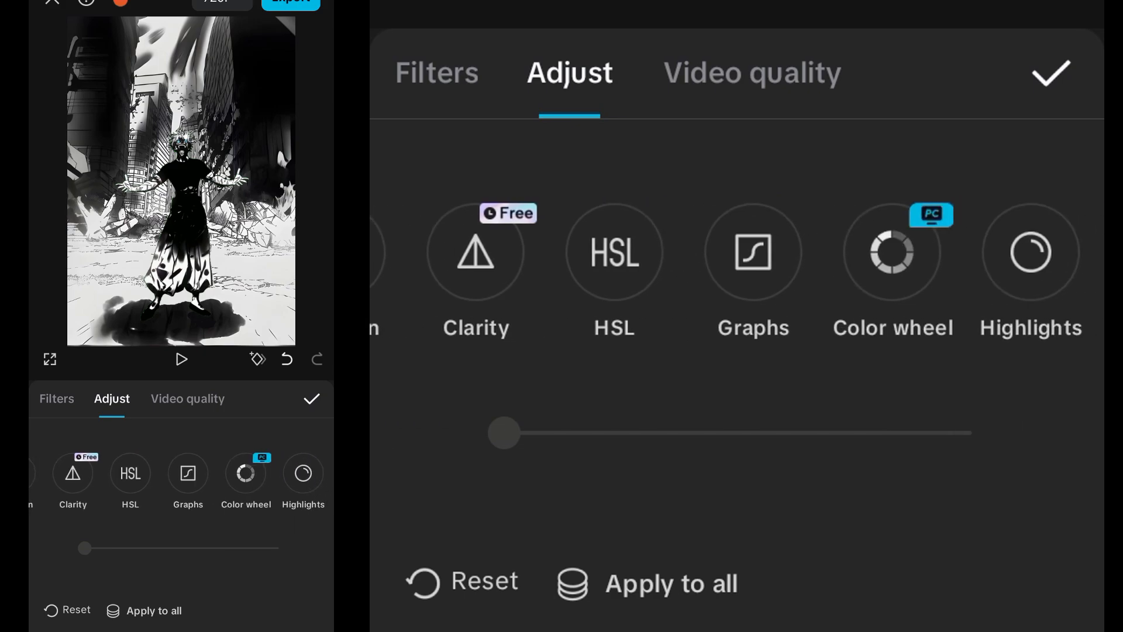
{"action": "left_click", "coordinate": [613, 252]}
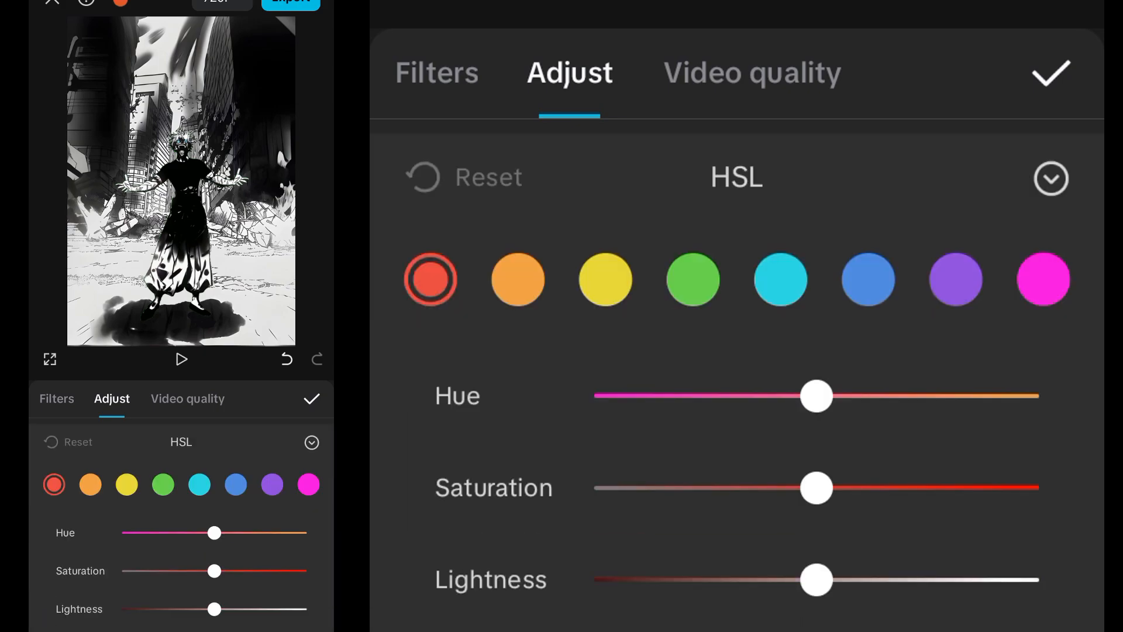
{"action": "left_click", "coordinate": [693, 278]}
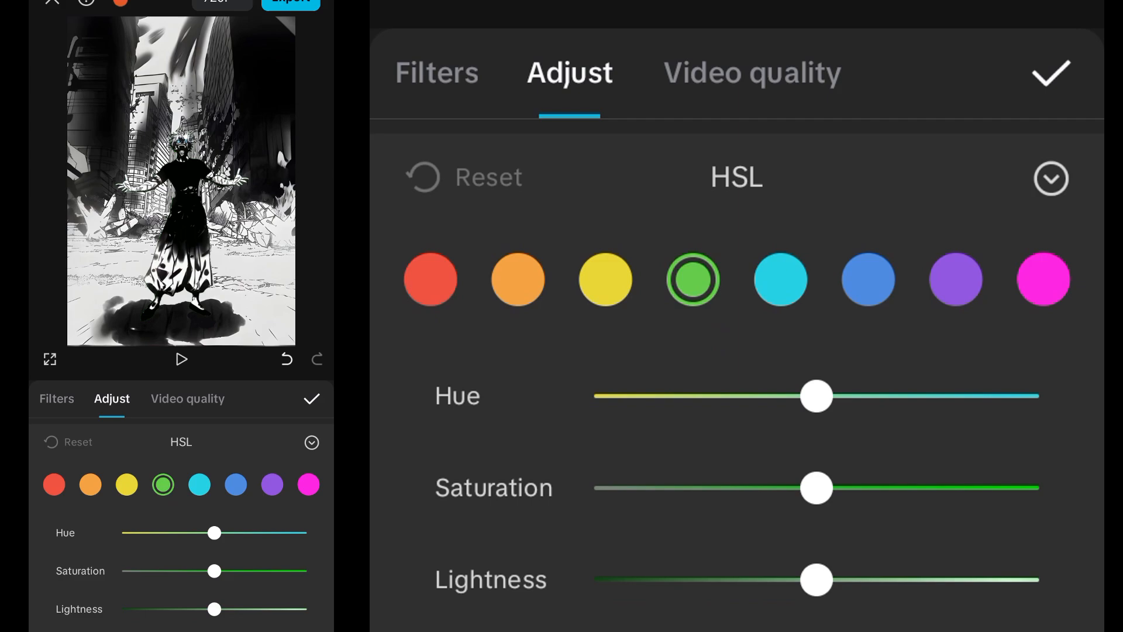
{"action": "left_click_drag", "start_coordinate": [816, 488], "coordinate": [592, 488]}
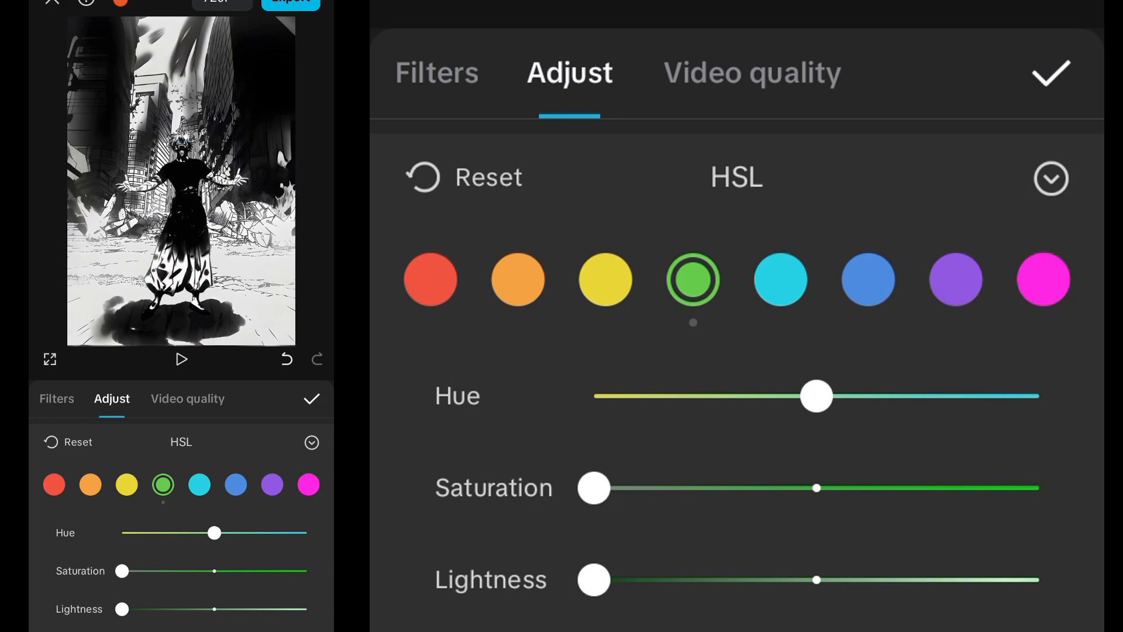
{"action": "left_click", "coordinate": [1048, 179]}
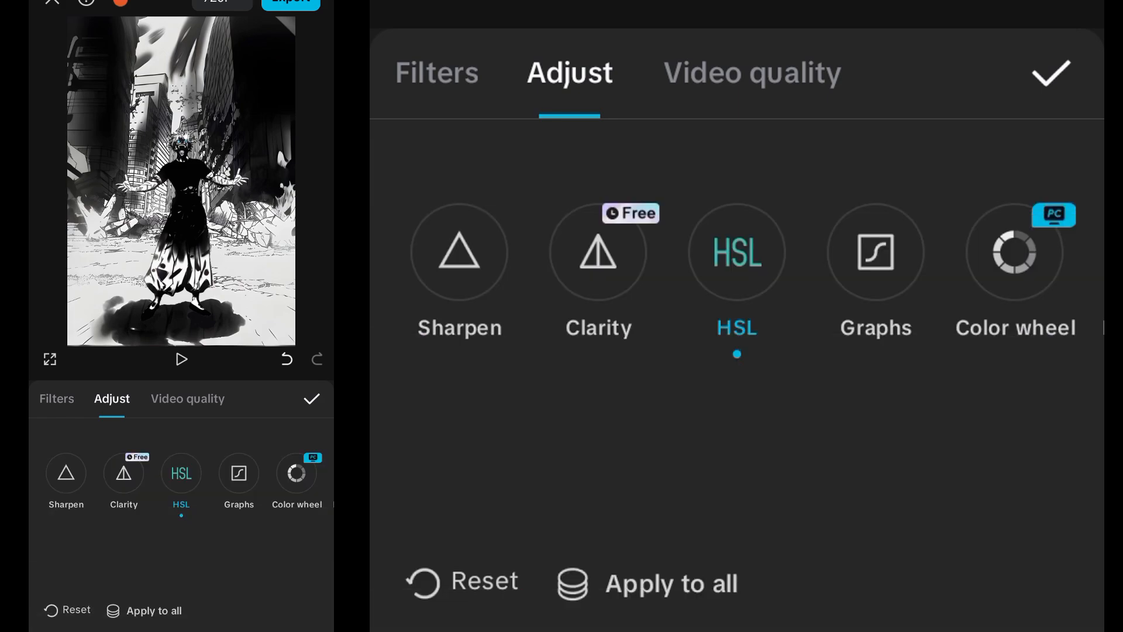